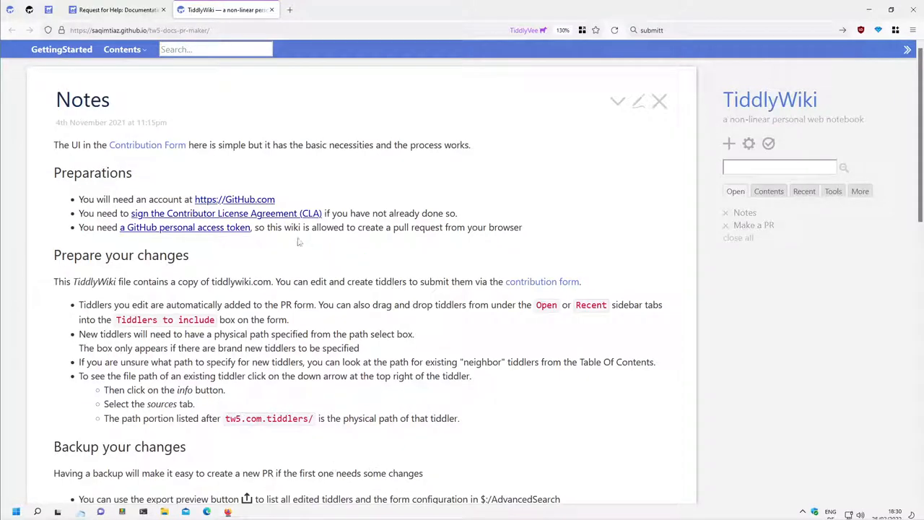
mouse_move(276, 236)
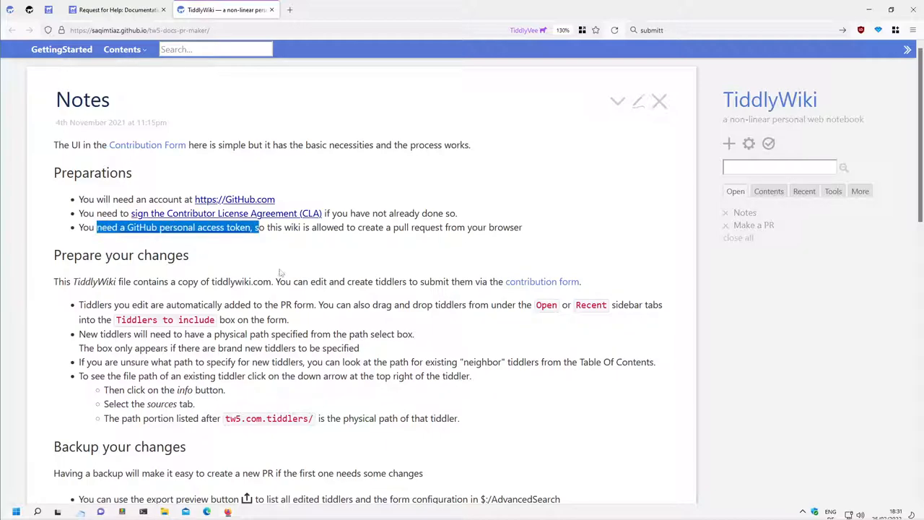
Scroll the TiddlyWiki page down to the Make a PR form targeting the test repository
click(281, 265)
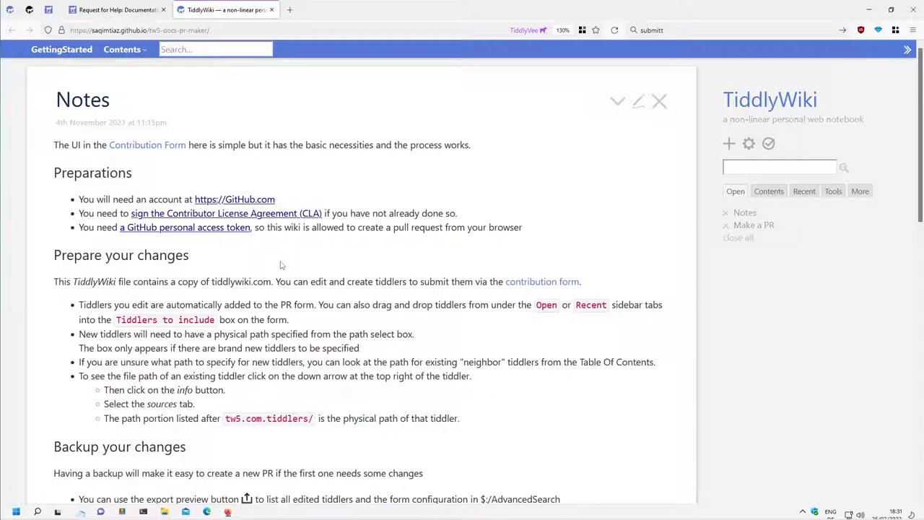
scroll(down, 3)
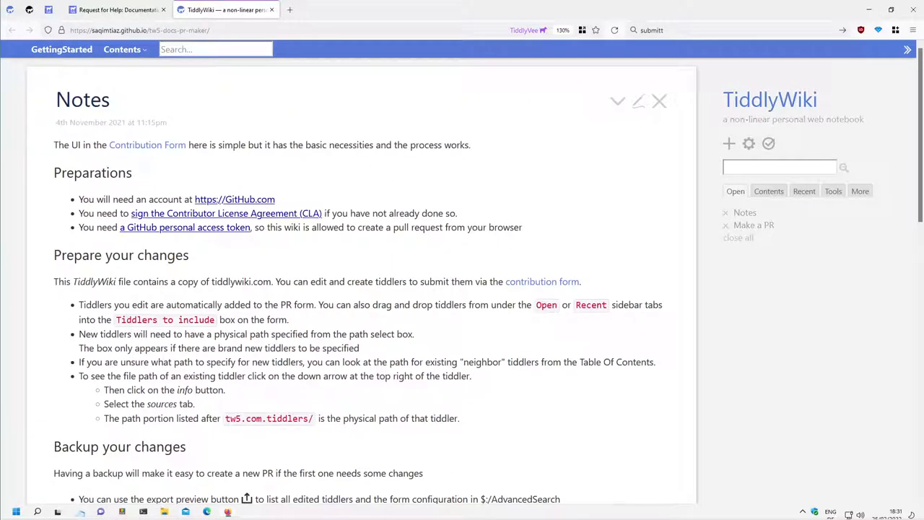
click(132, 35)
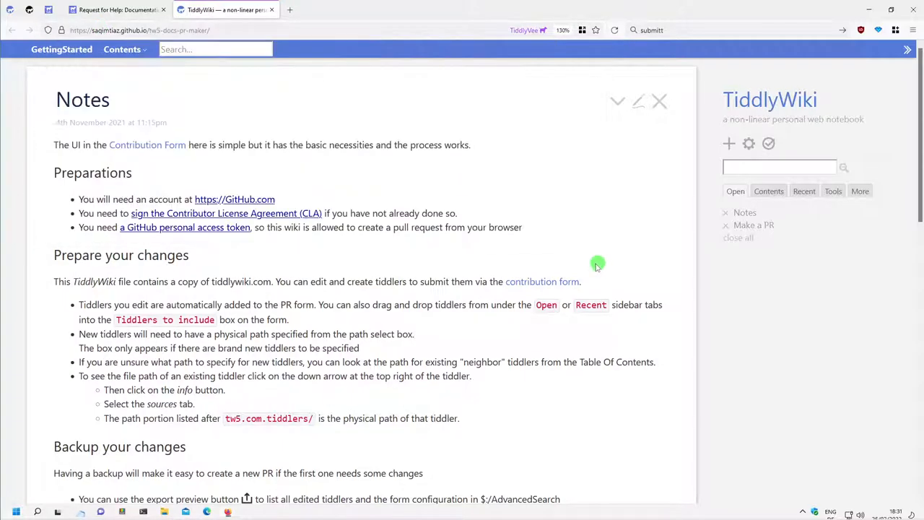
mouse_move(638, 226)
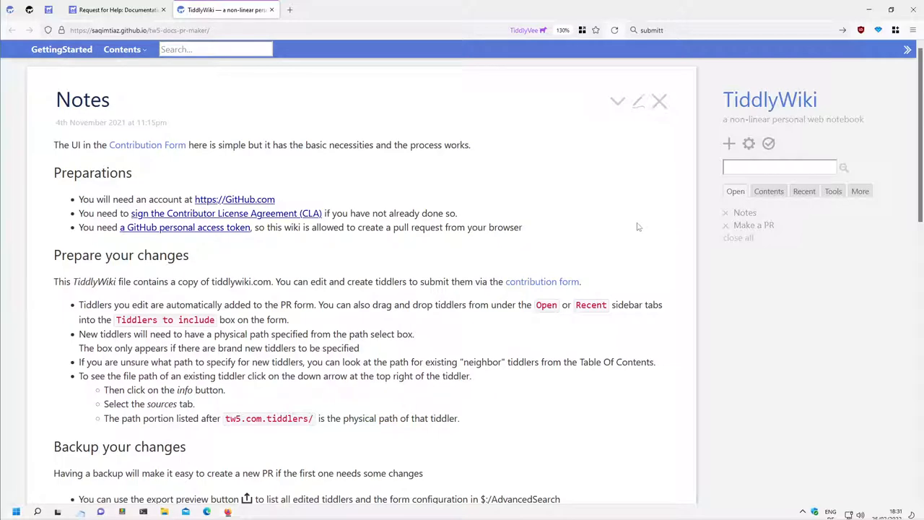
scroll(down, 3)
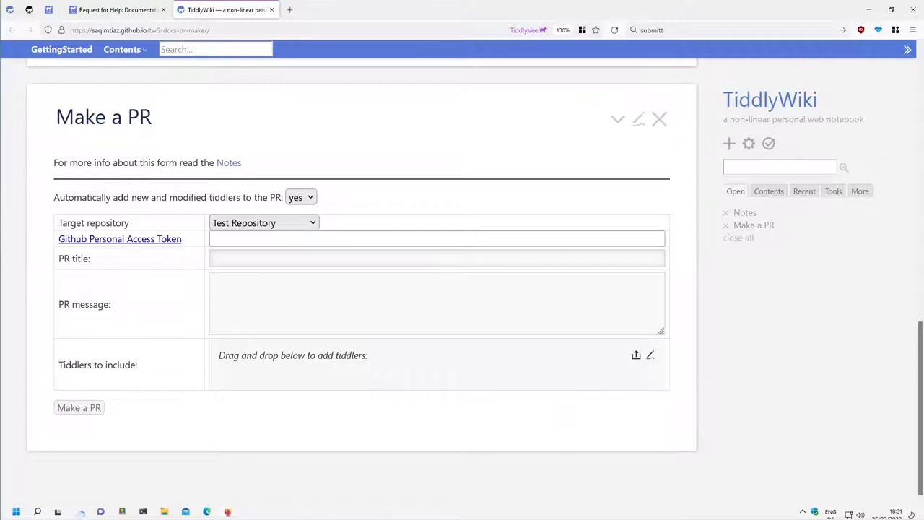
mouse_move(551, 163)
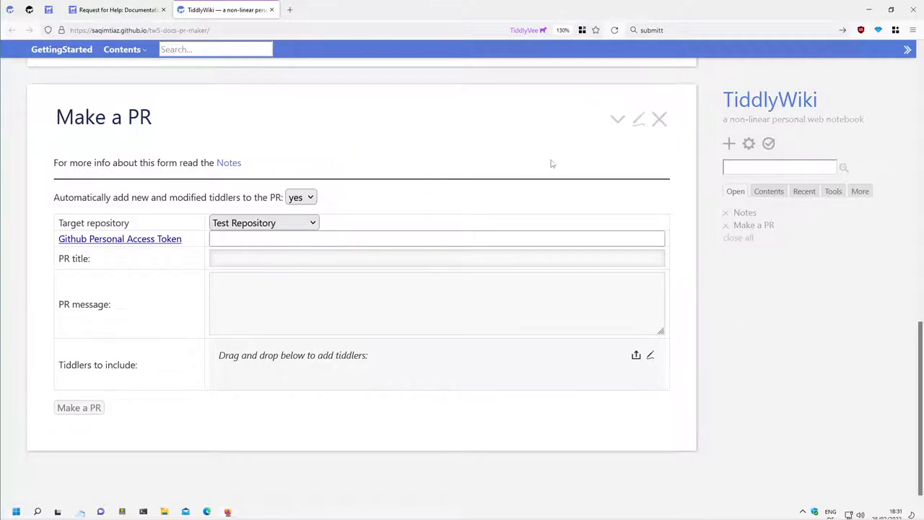
mouse_move(600, 172)
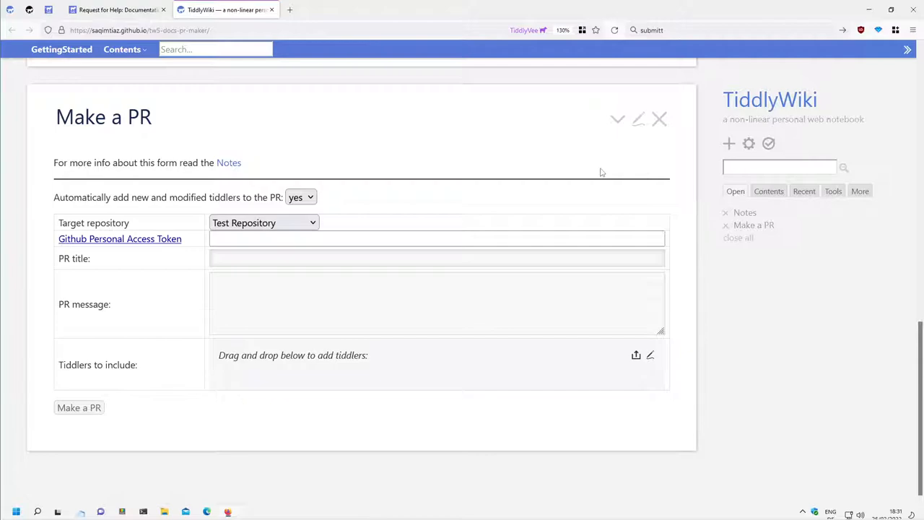
mouse_move(407, 179)
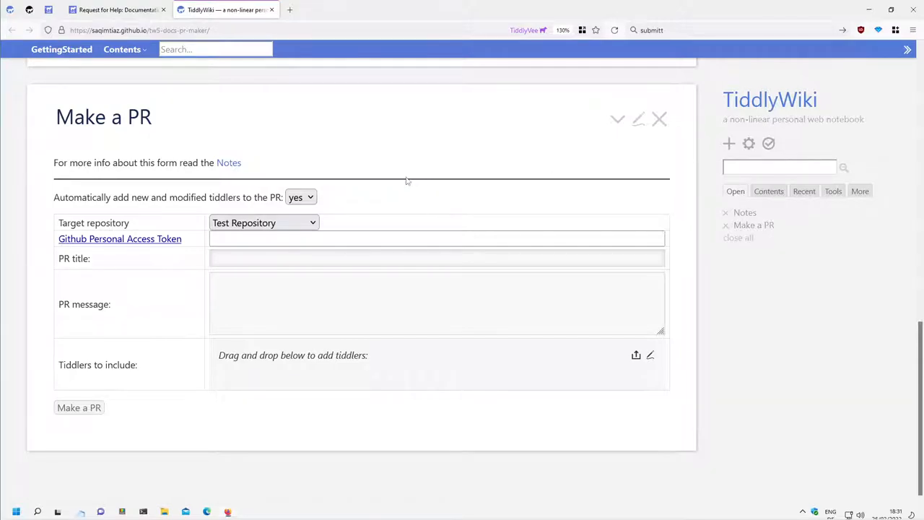
mouse_move(407, 171)
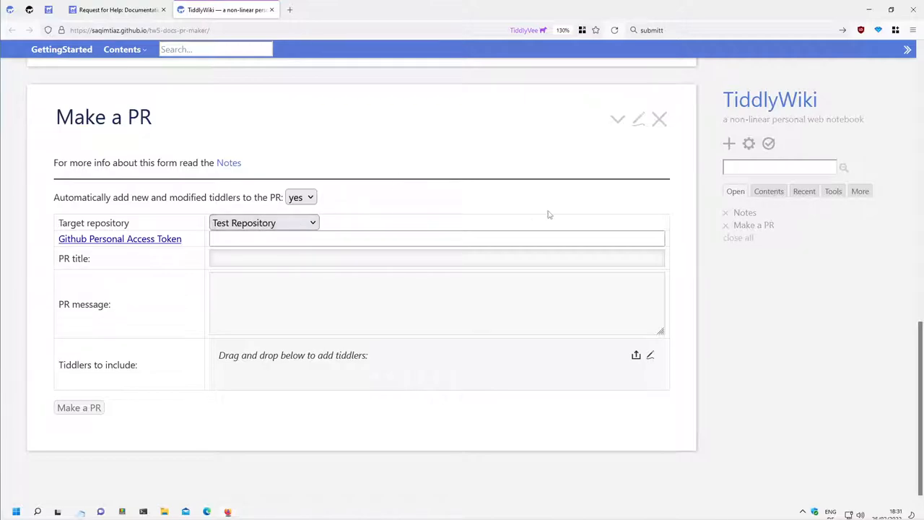
Show the Recent sidebar list of recently modified tiddlers beside the form
click(804, 191)
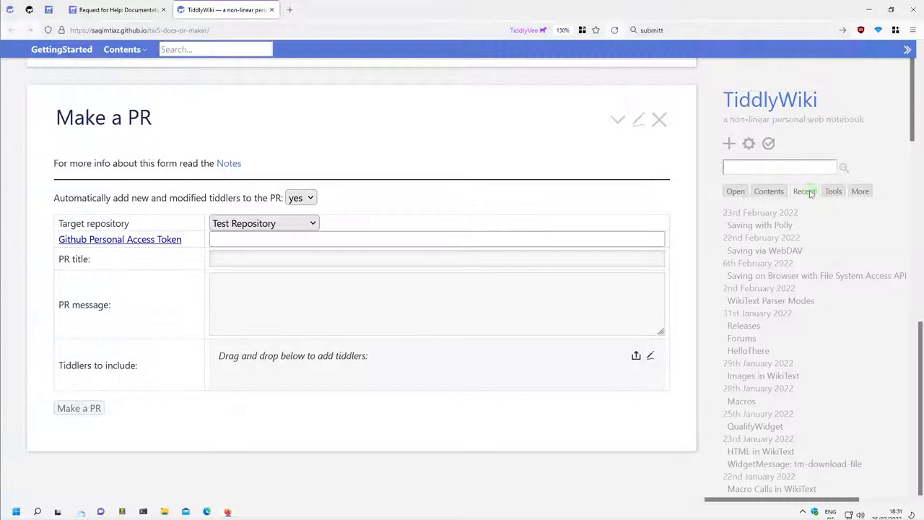
mouse_move(736, 229)
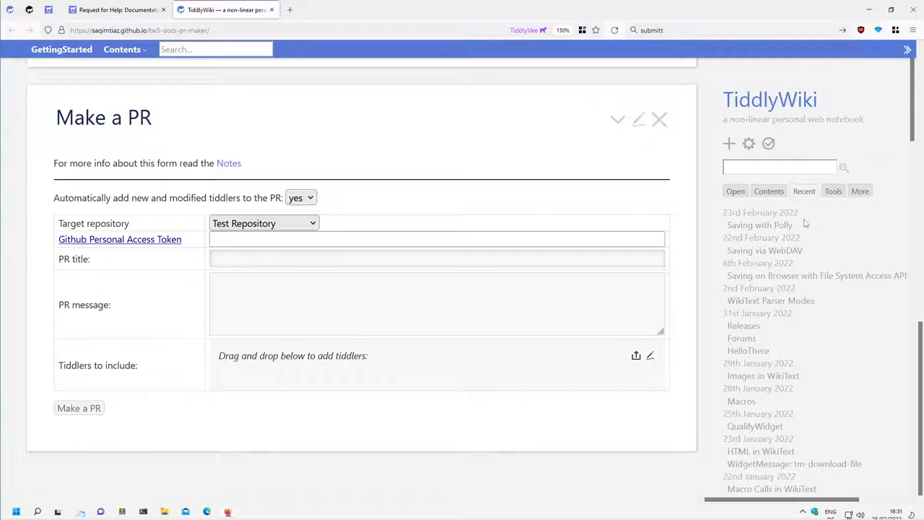
mouse_move(710, 211)
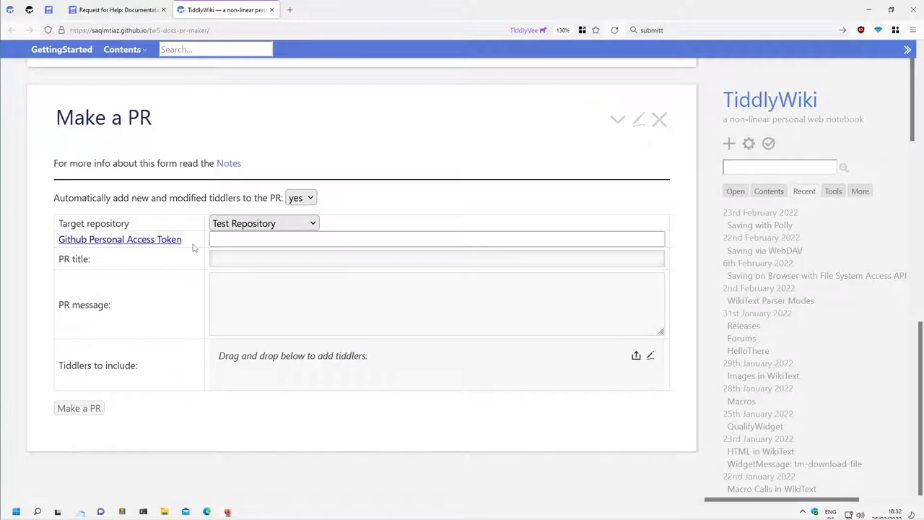
mouse_move(101, 246)
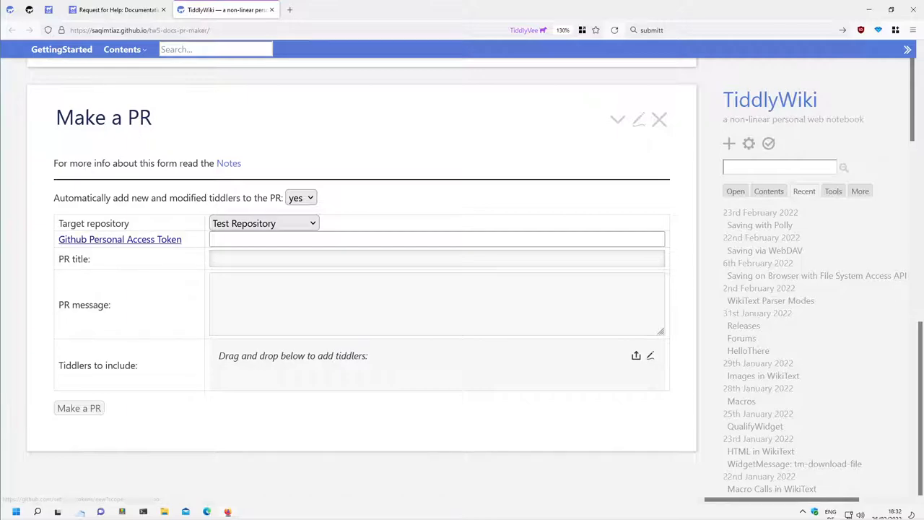
click(228, 162)
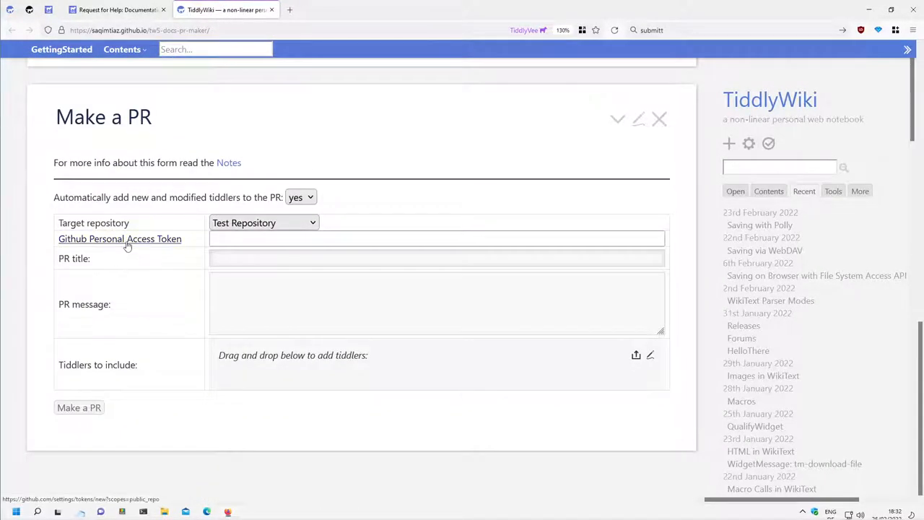
Follow the token link to GitHub's new personal access token page and check the signed-in account
click(120, 238)
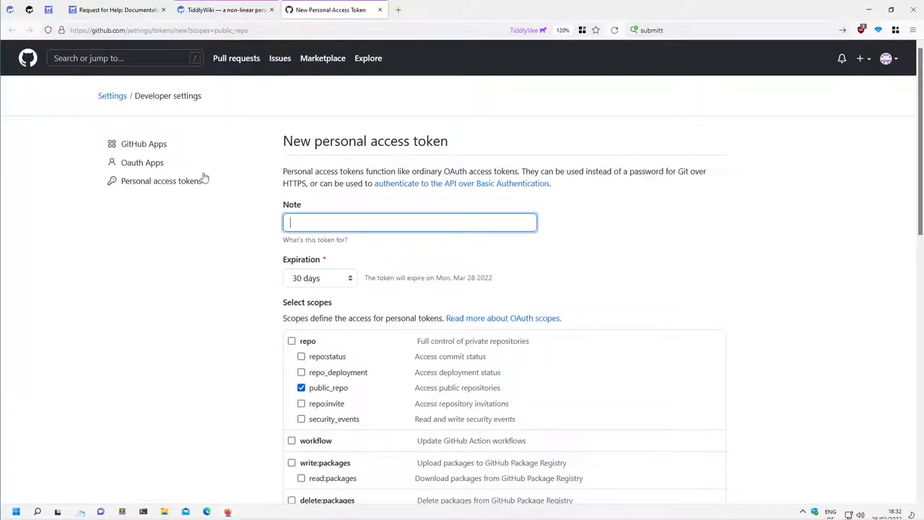
click(887, 57)
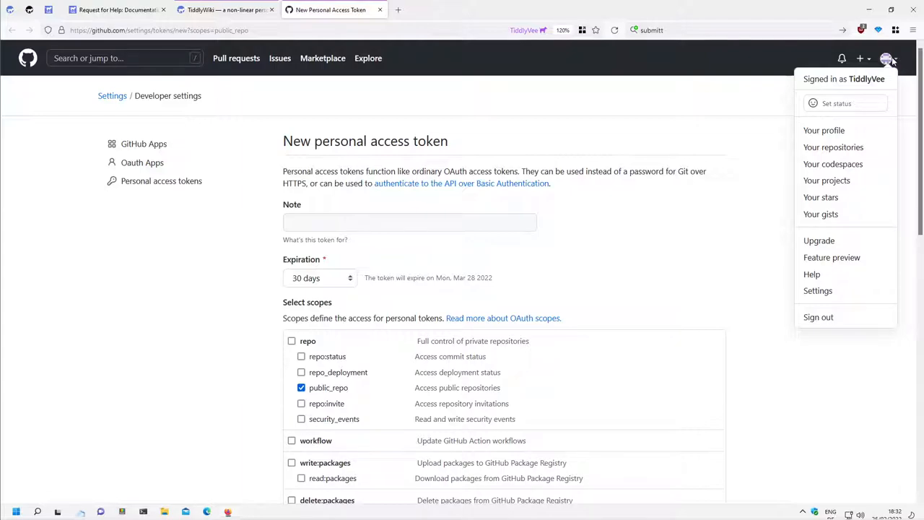
mouse_move(908, 94)
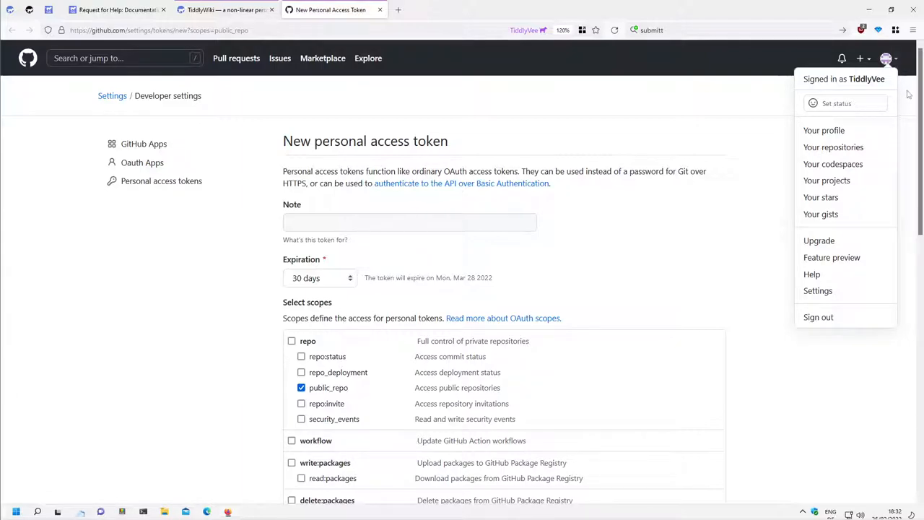
mouse_move(664, 135)
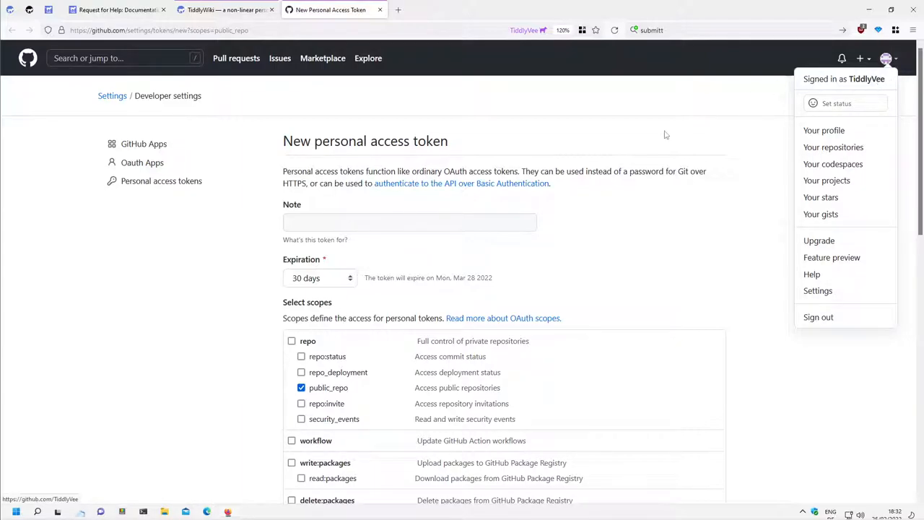
mouse_move(260, 91)
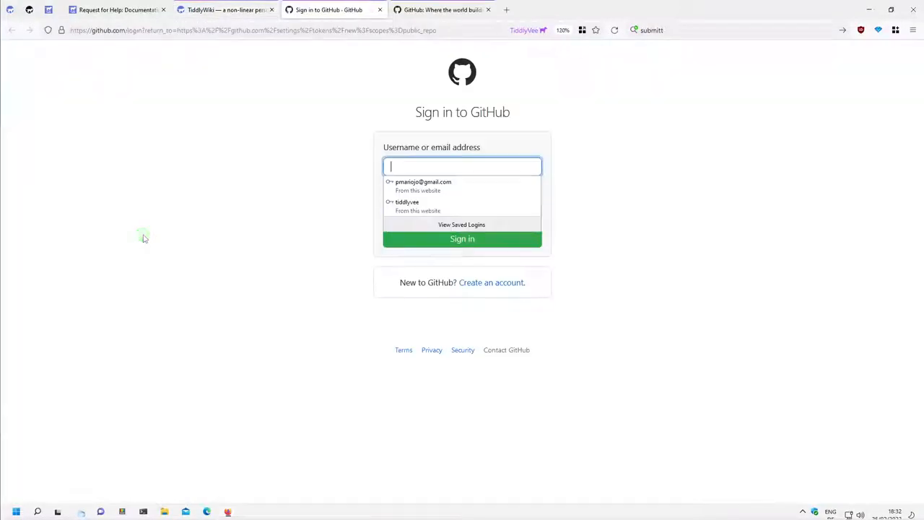
mouse_move(431, 211)
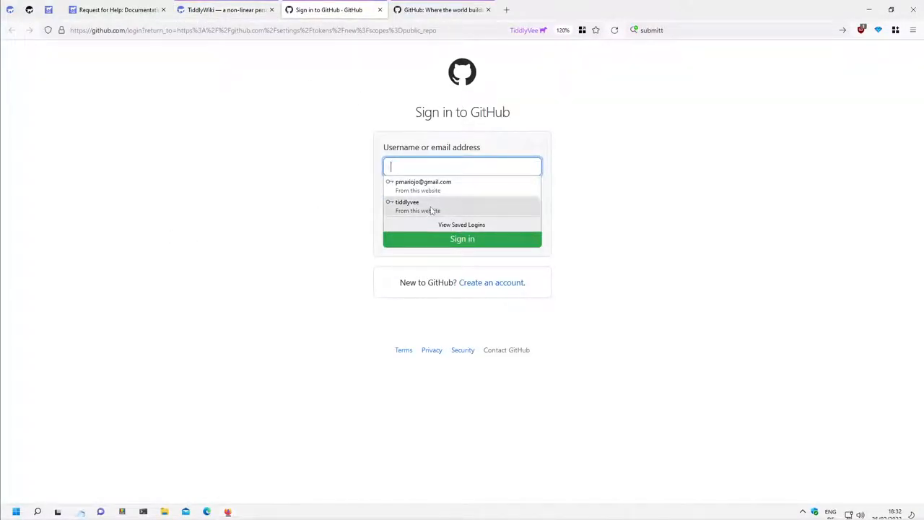
Sign in to GitHub with the second account's saved login, returning to the token page
click(462, 238)
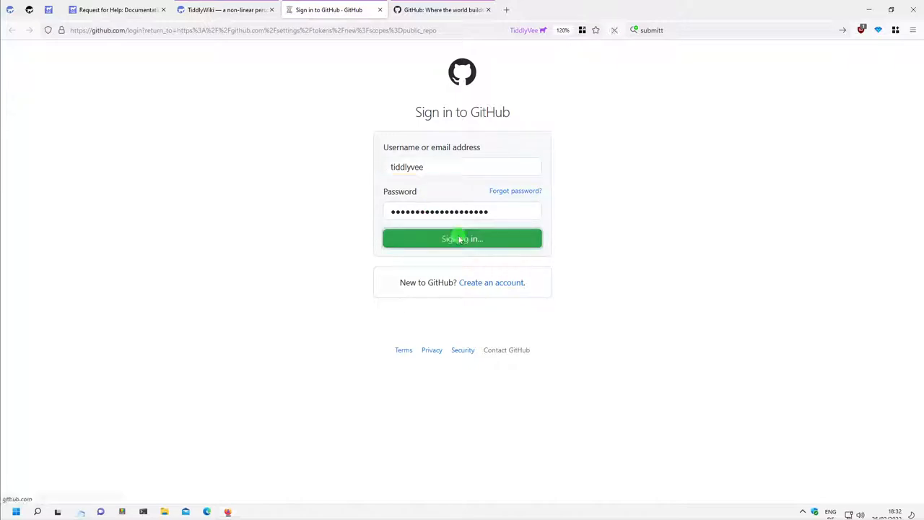
click(462, 238)
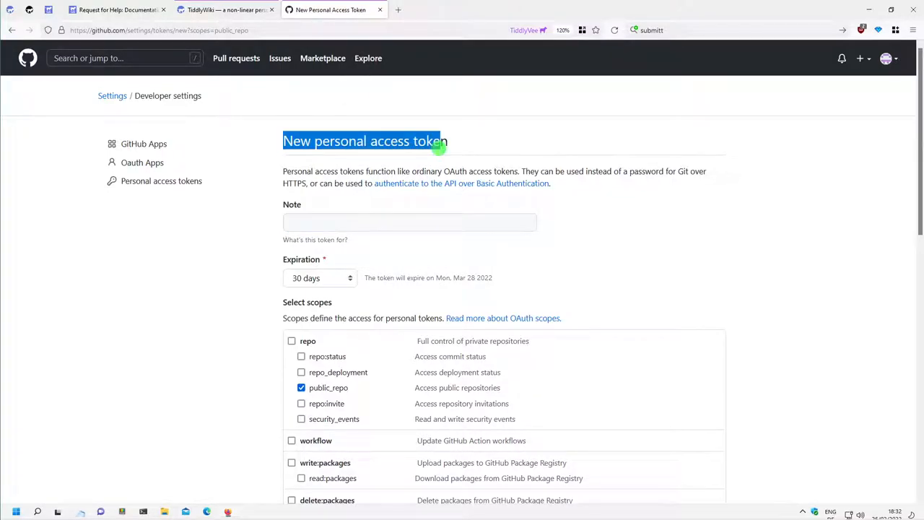
Name the new token tw-docs-1-month in the Note field
click(410, 222)
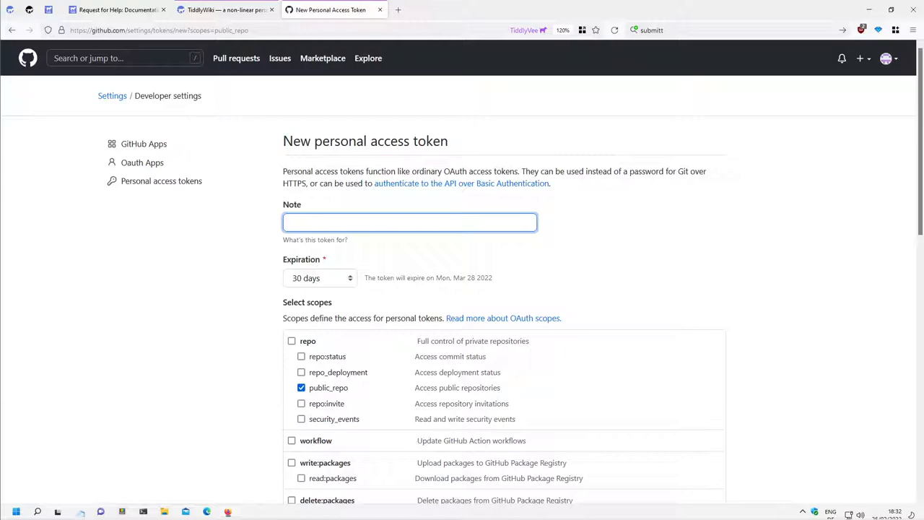
click(410, 222)
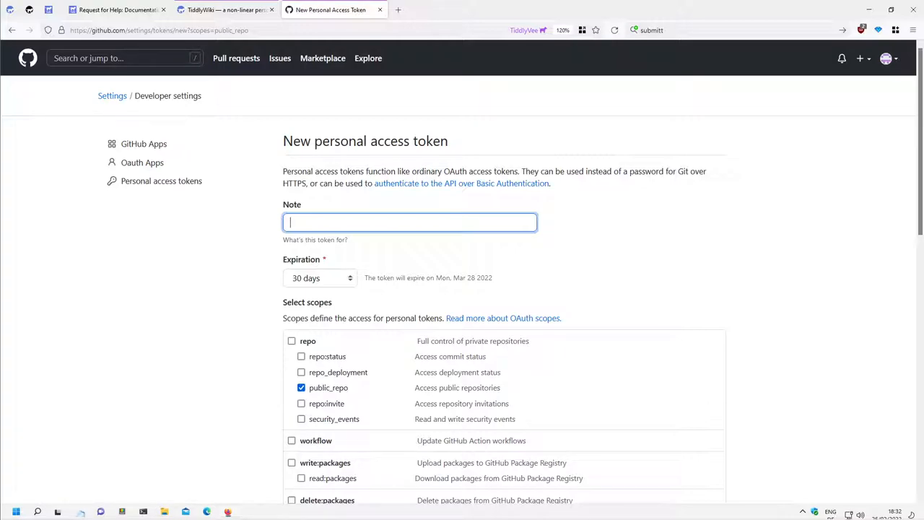
text(tw-dc)
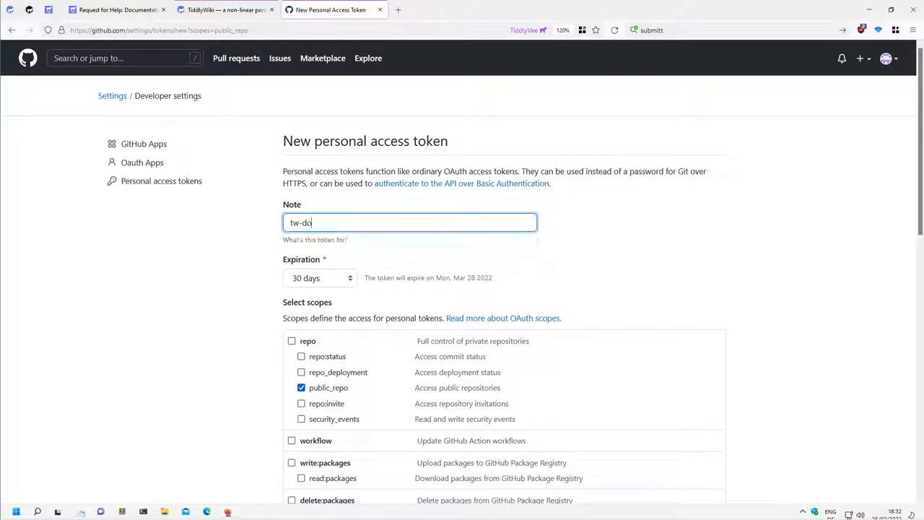
text(ocs-)
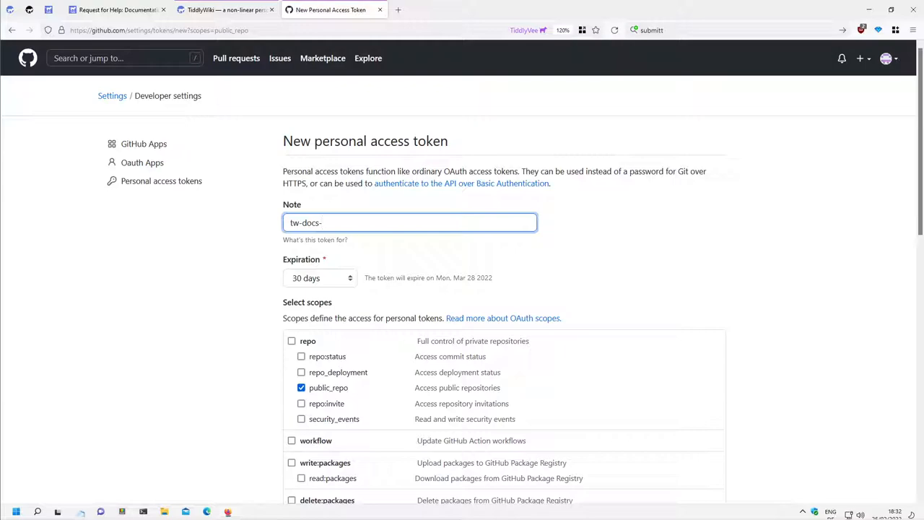
text(1)
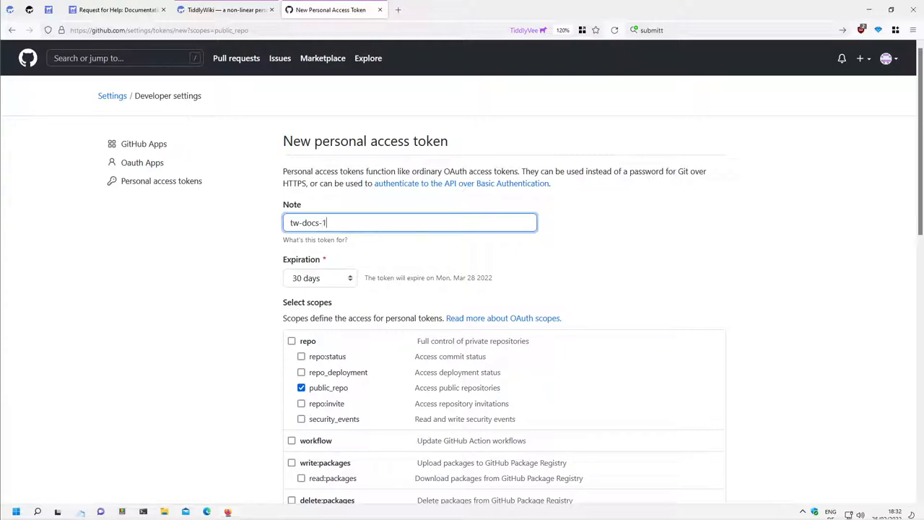
text(-month)
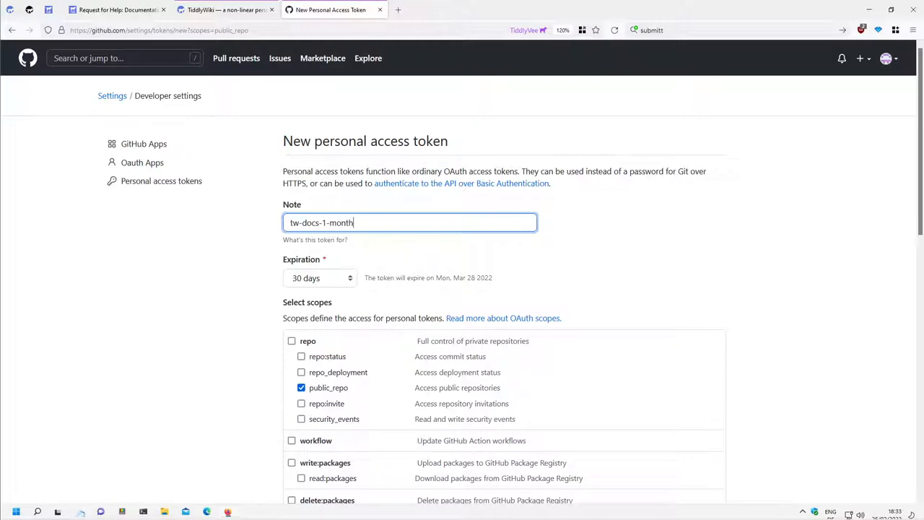
Keep the 30-day expiration, generate the public_repo token and copy its value to the clipboard
click(319, 277)
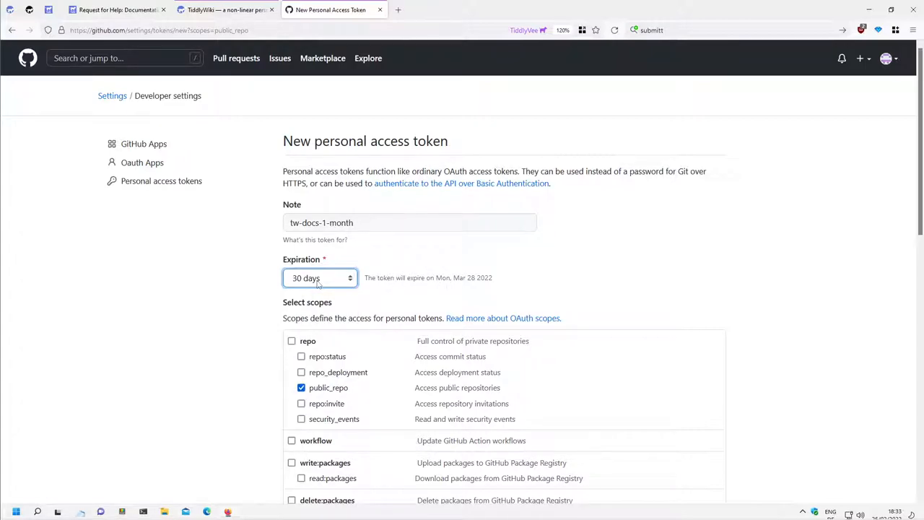
mouse_move(404, 257)
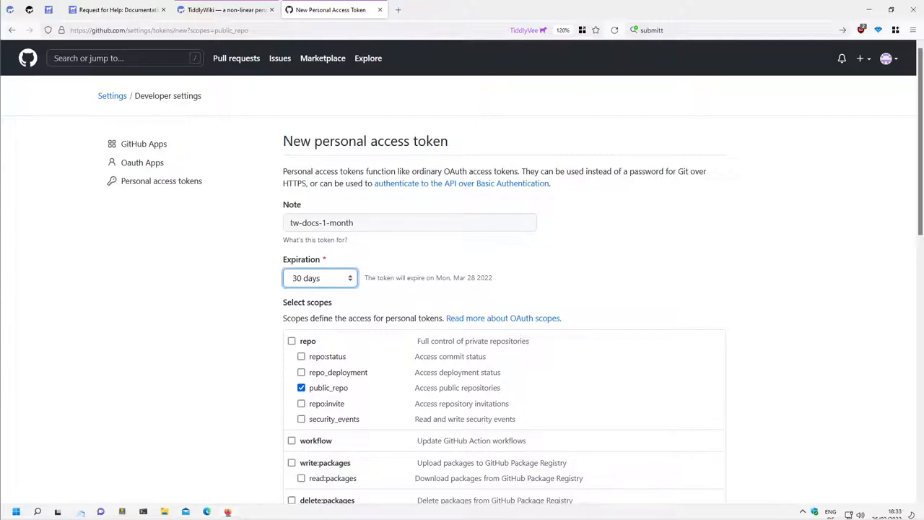
click(410, 222)
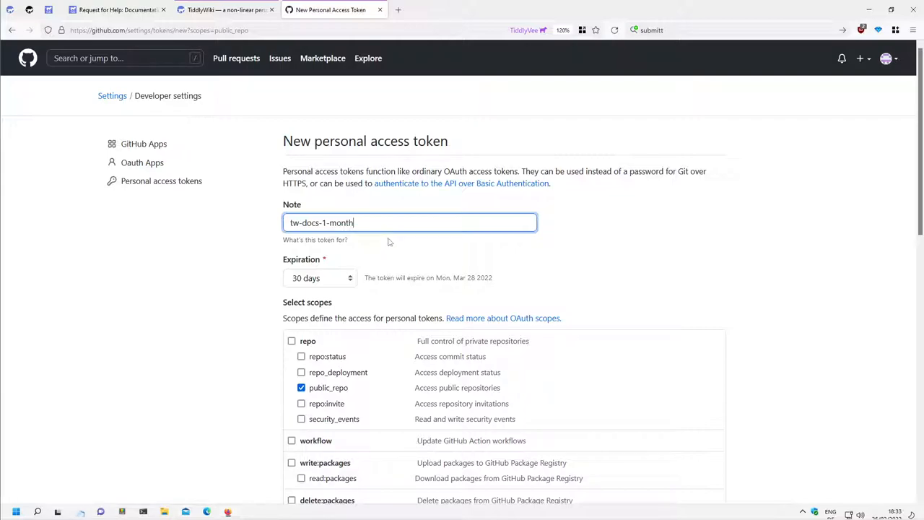
scroll(down, 3)
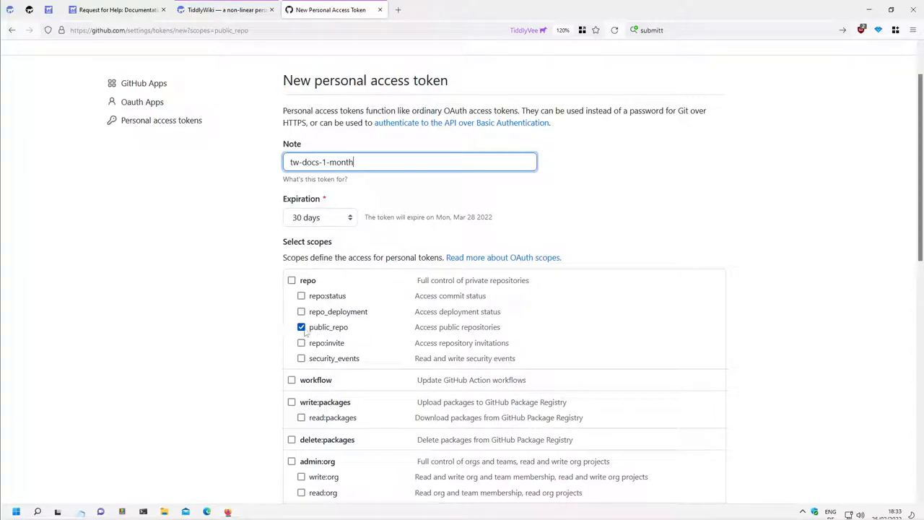
mouse_move(439, 333)
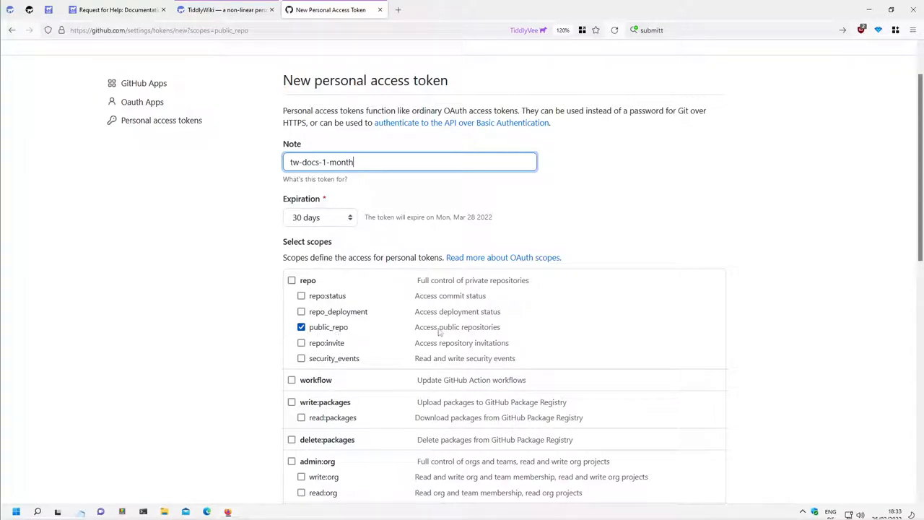
scroll(down, 3)
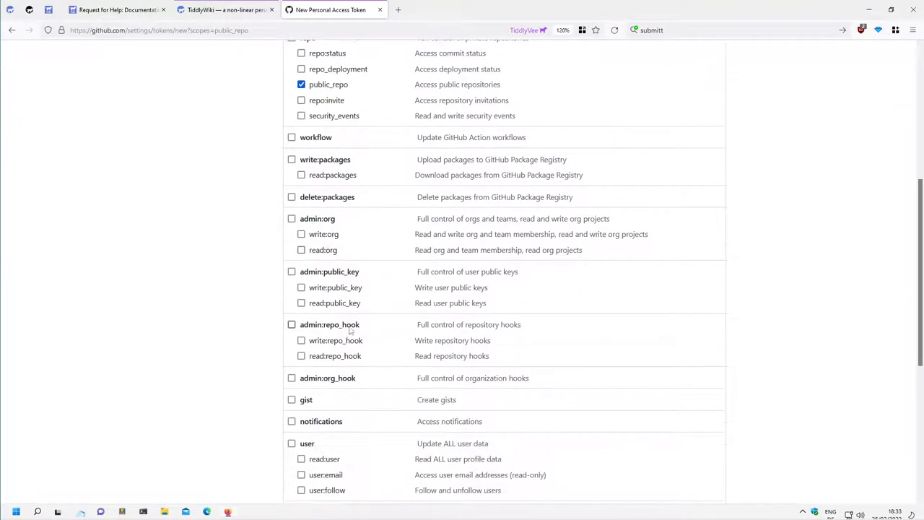
scroll(down, 3)
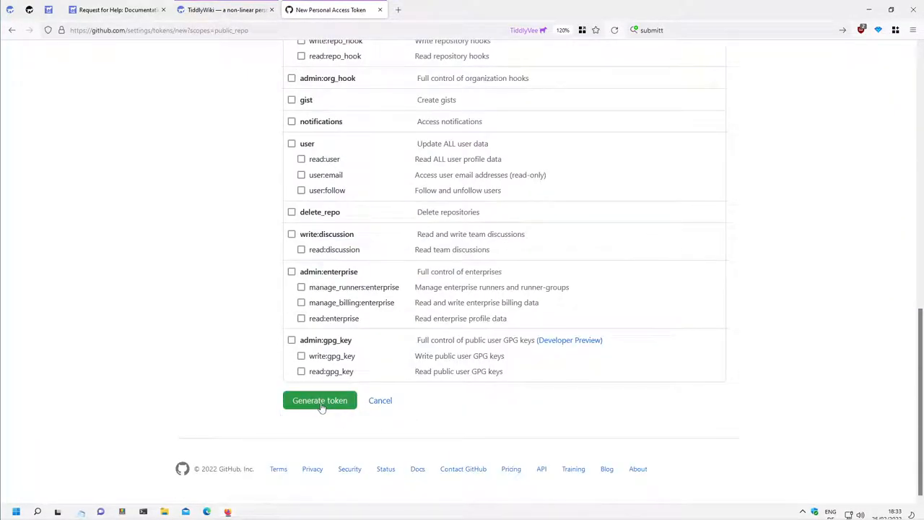
click(319, 399)
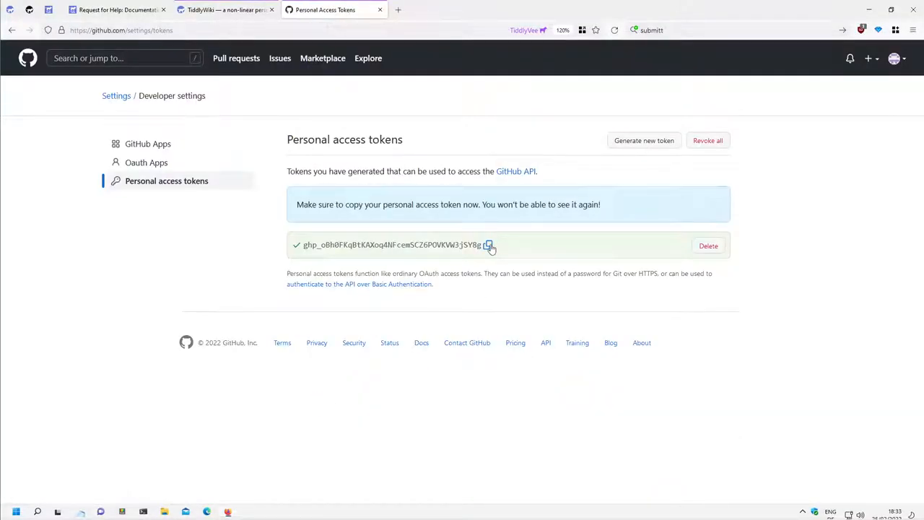
click(491, 246)
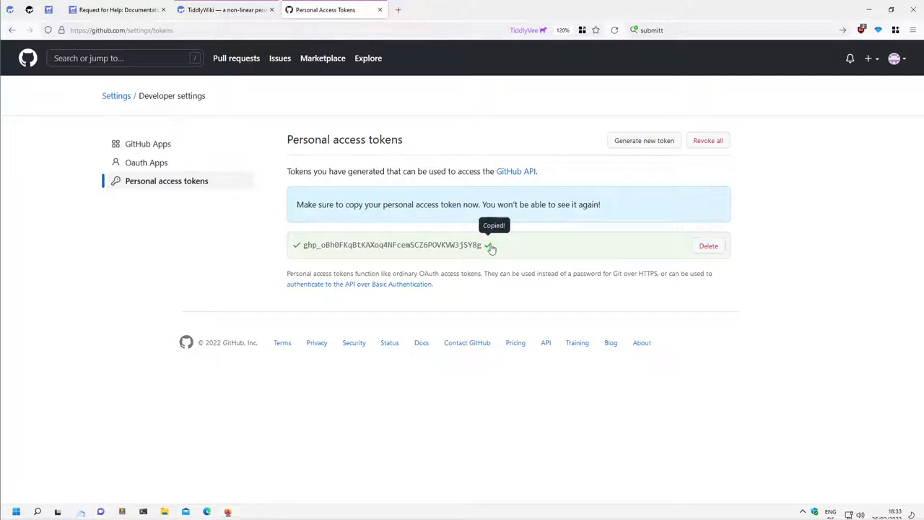
Paste the copied token into the Github Personal Access Token field of the Make a PR form
click(108, 10)
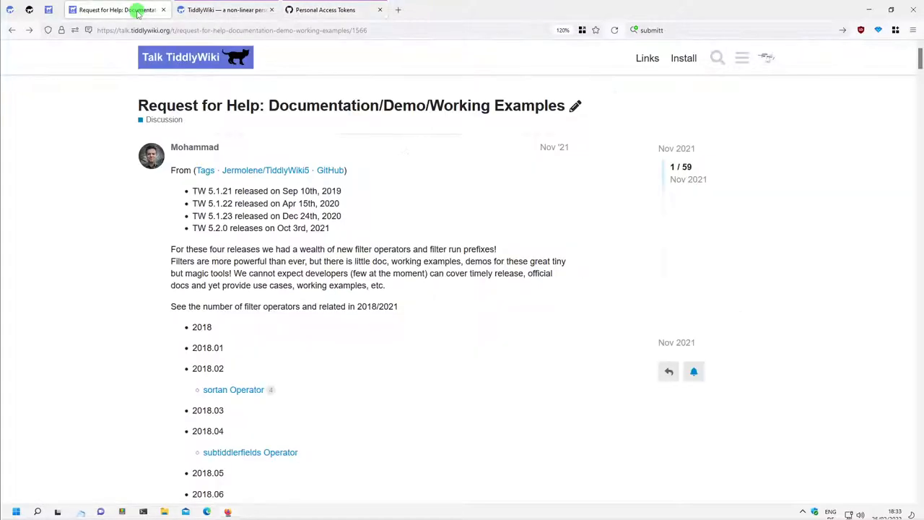
click(228, 11)
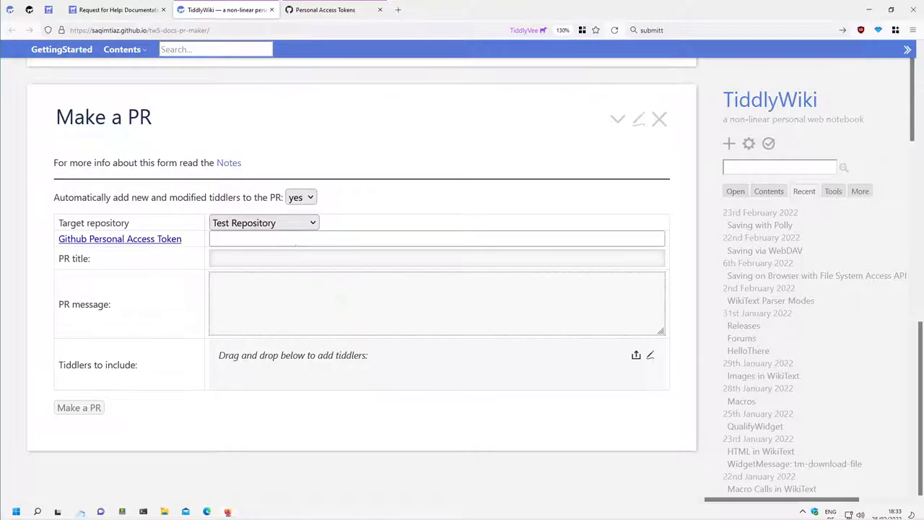
click(436, 238)
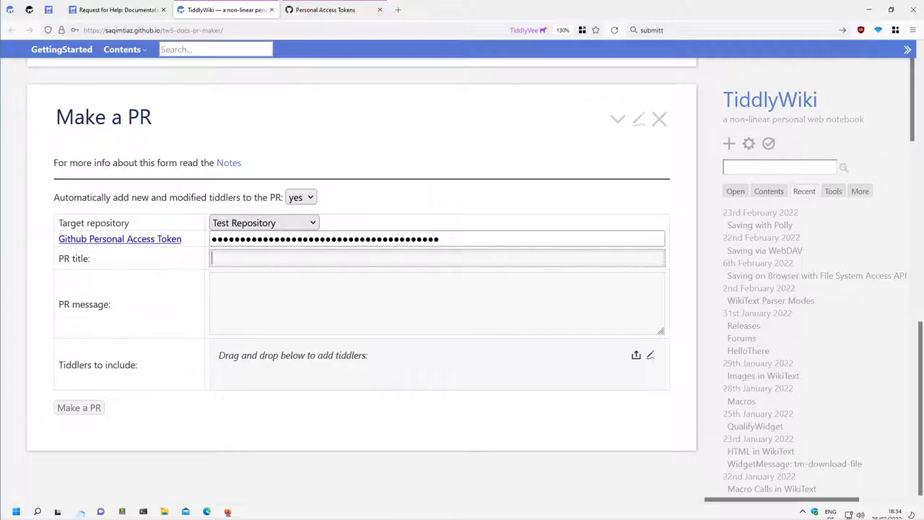
click(462, 238)
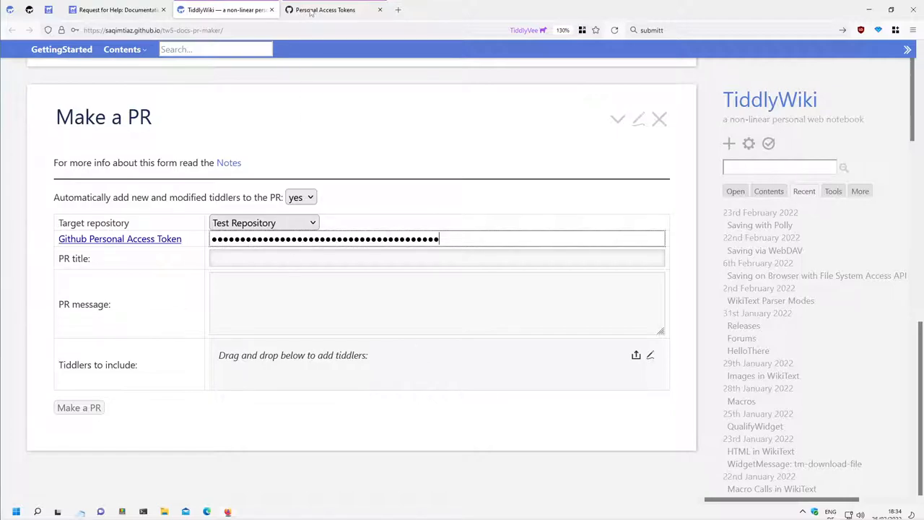
click(335, 9)
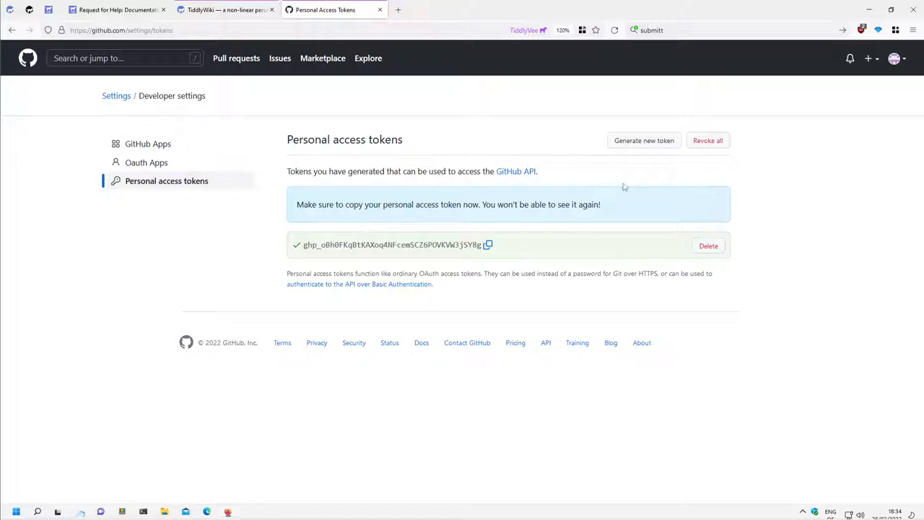
click(144, 180)
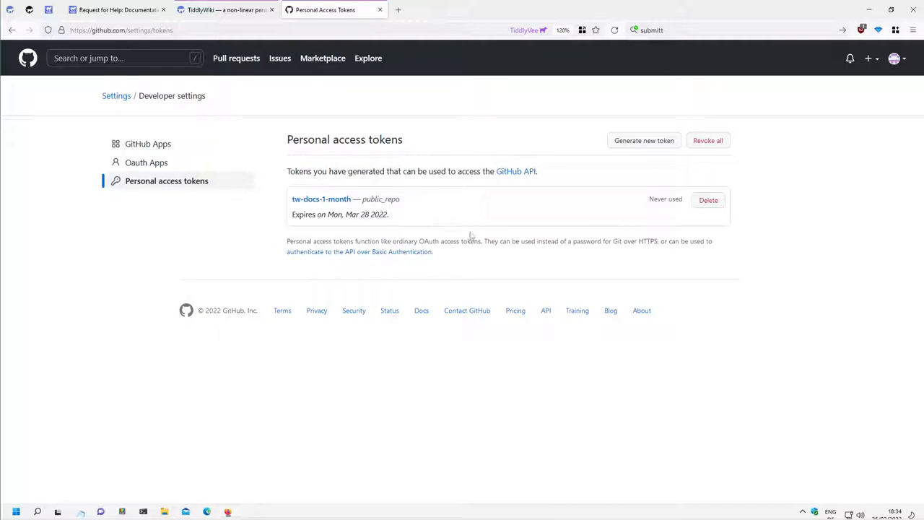
mouse_move(352, 309)
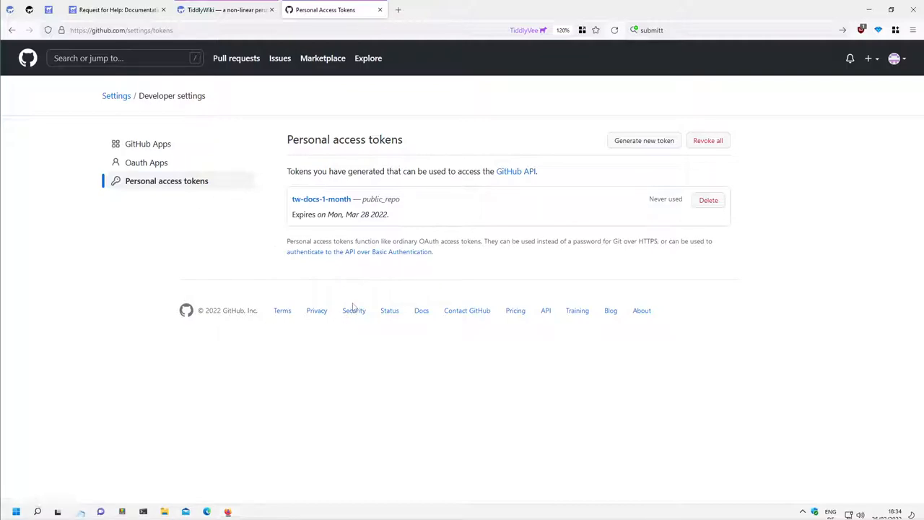
mouse_move(354, 309)
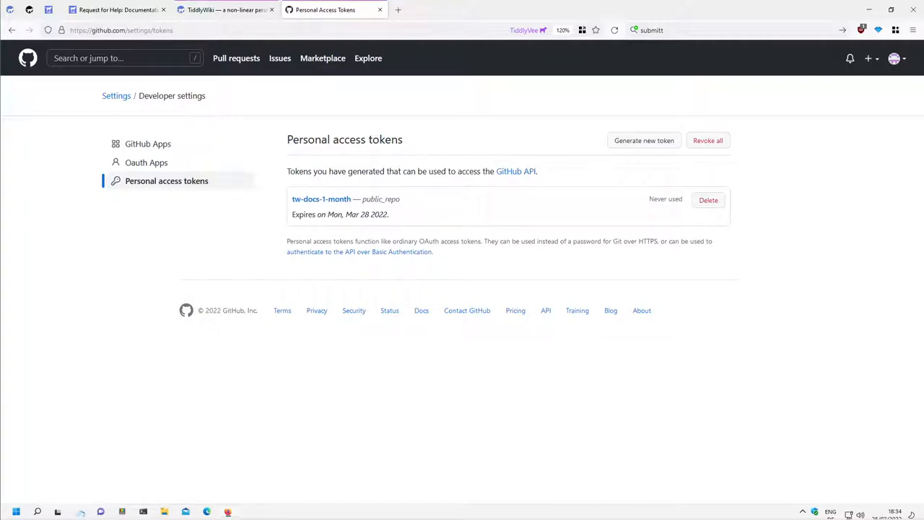
mouse_move(589, 201)
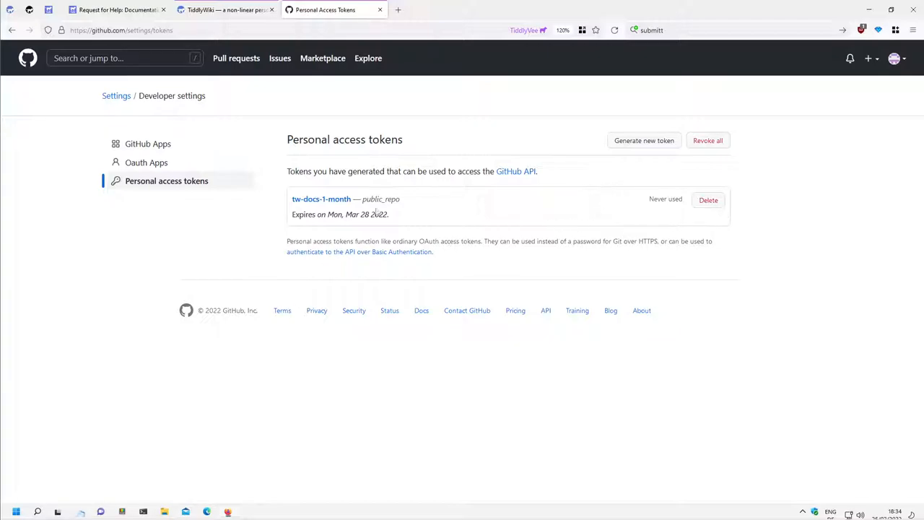
mouse_move(897, 82)
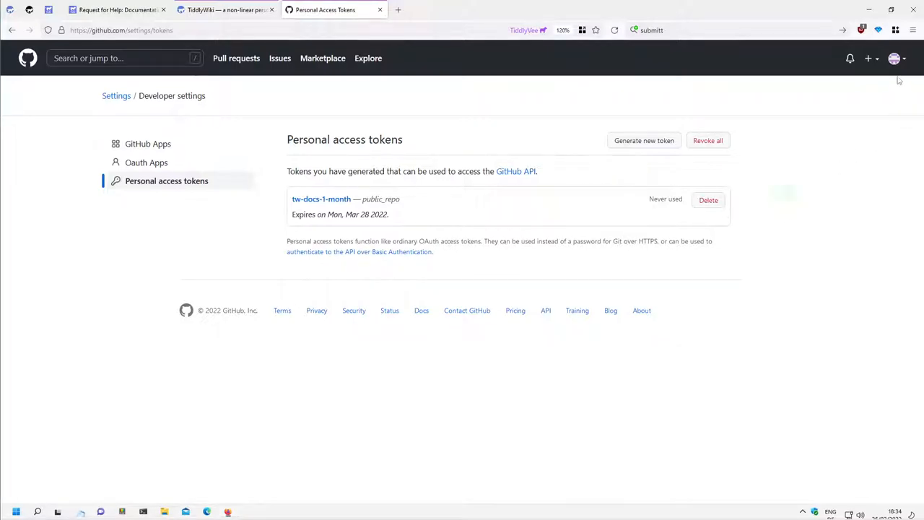
click(894, 57)
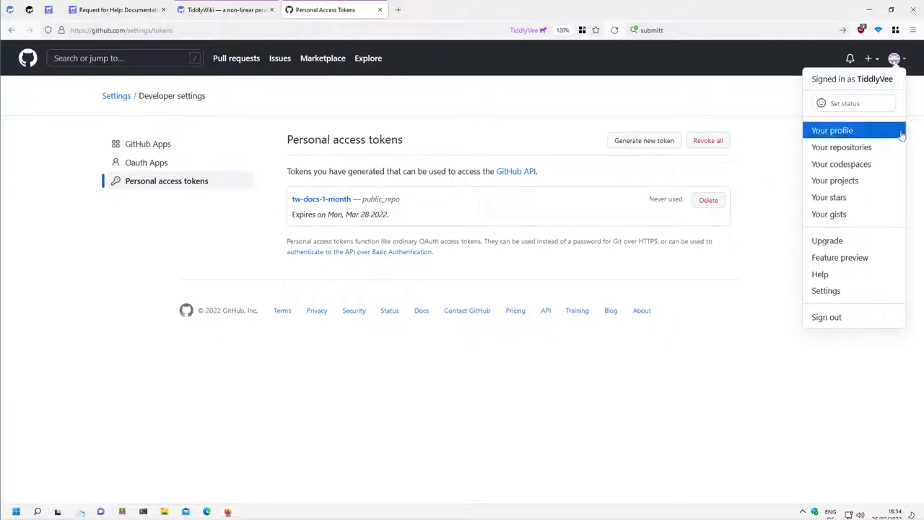
mouse_move(825, 290)
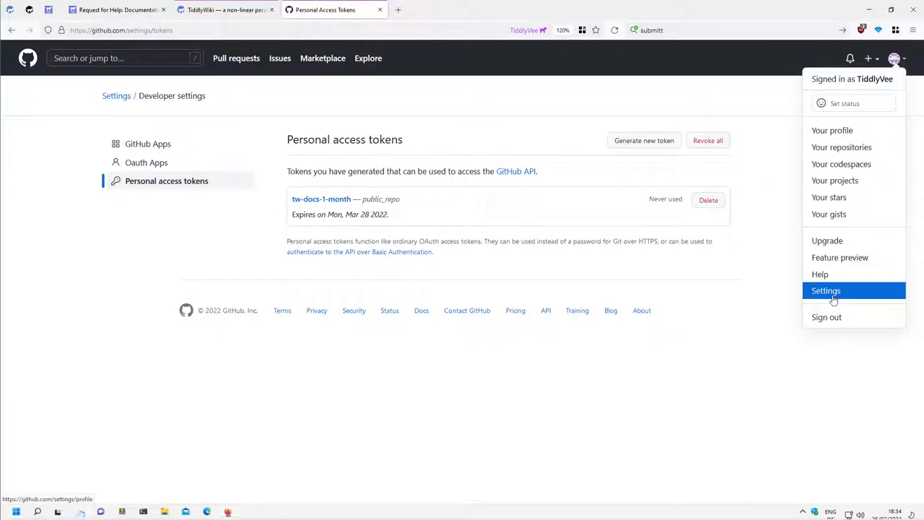
click(826, 290)
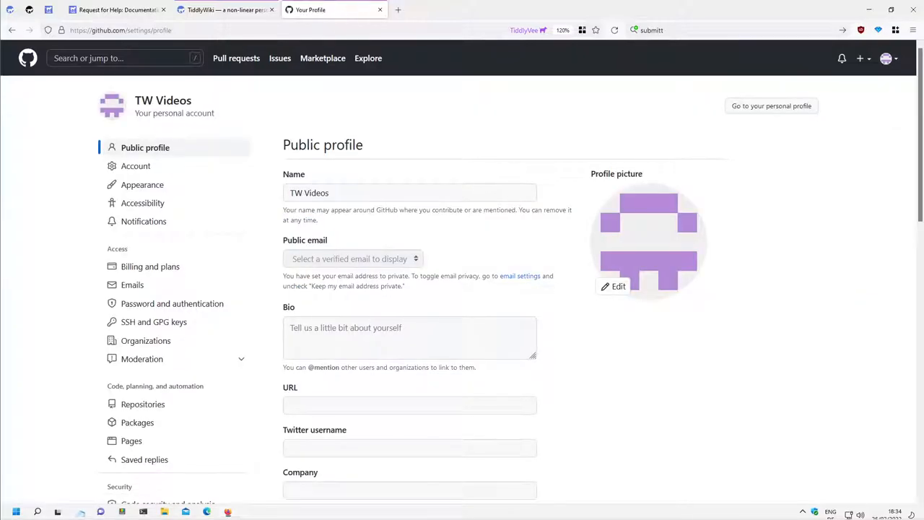
scroll(down, 3)
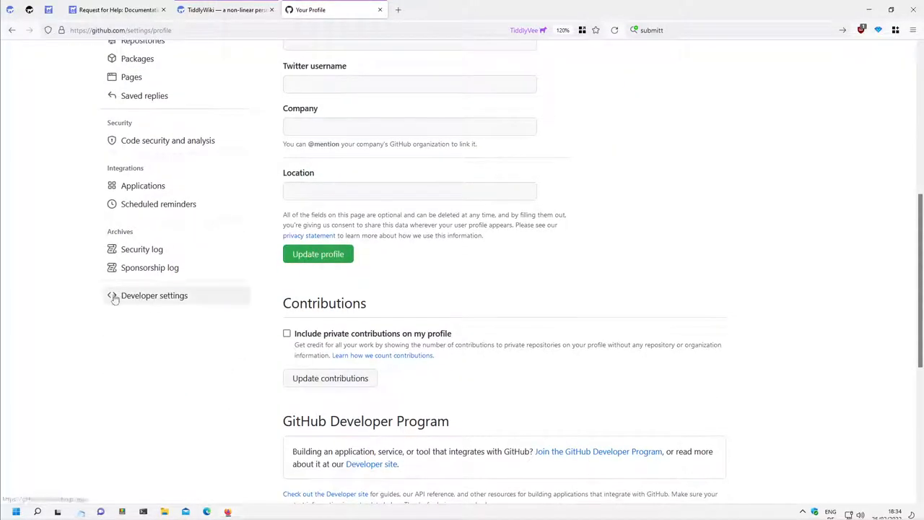
mouse_move(166, 309)
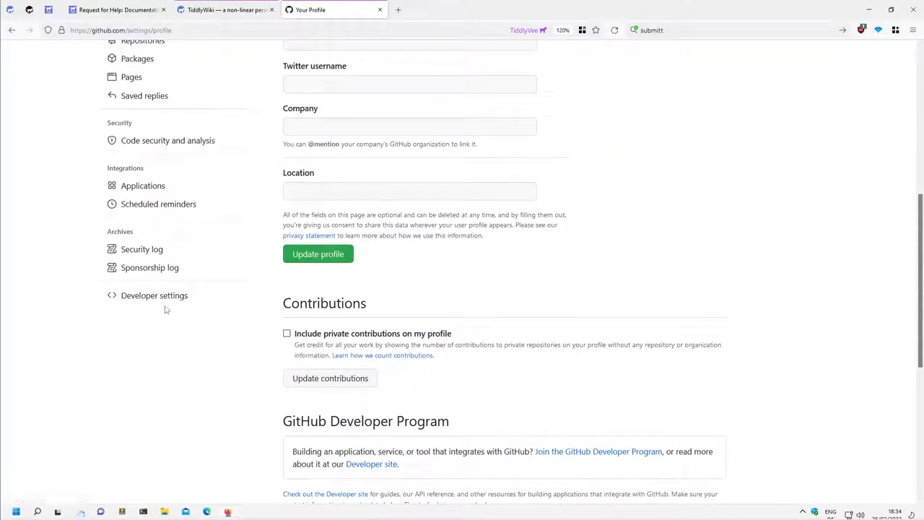
click(153, 295)
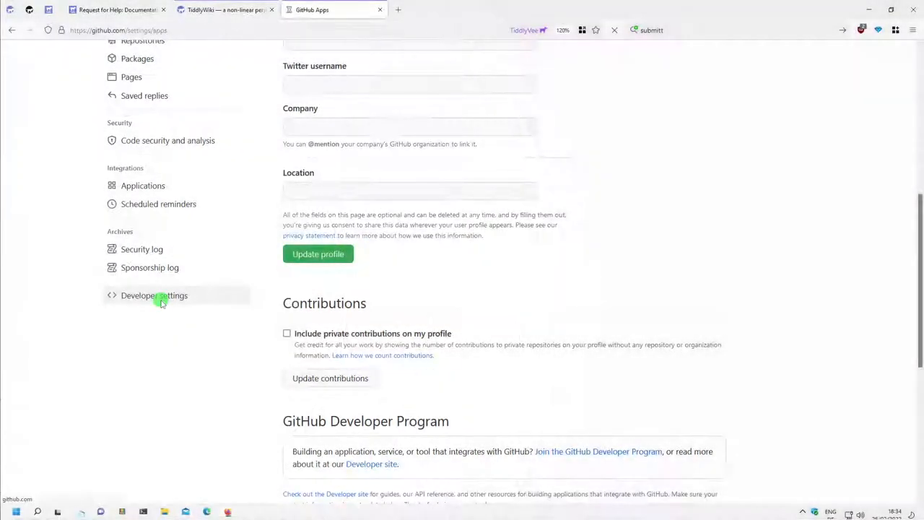
click(155, 294)
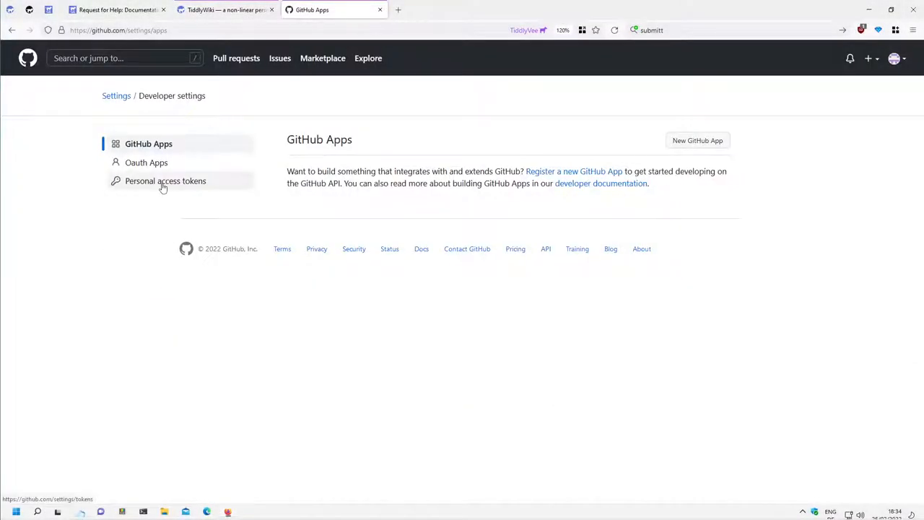
click(165, 181)
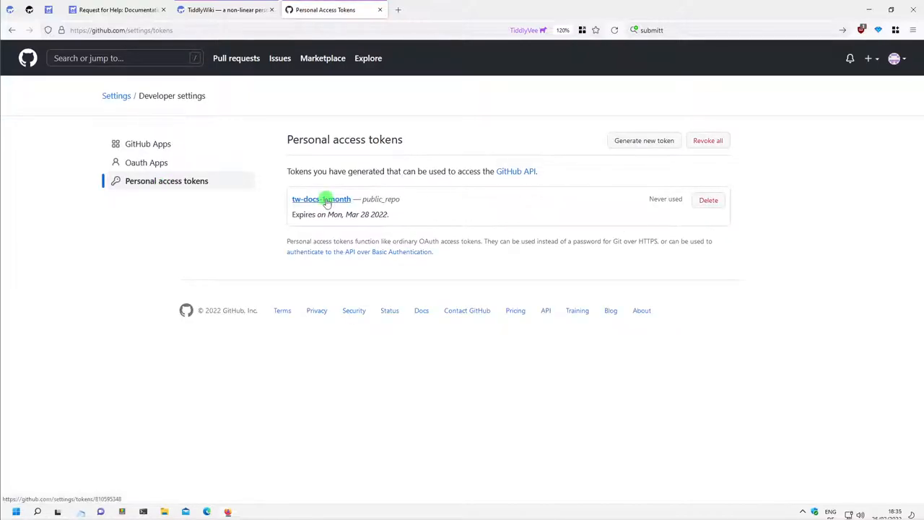
View the tw-docs-1-month token's edit page with its expiry and public_repo scope, then return to TiddlyWiki
click(320, 200)
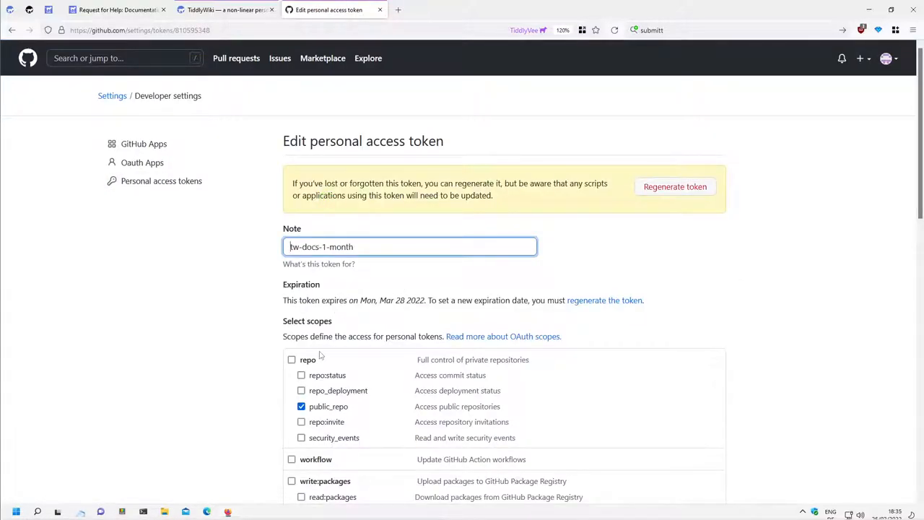
scroll(down, 3)
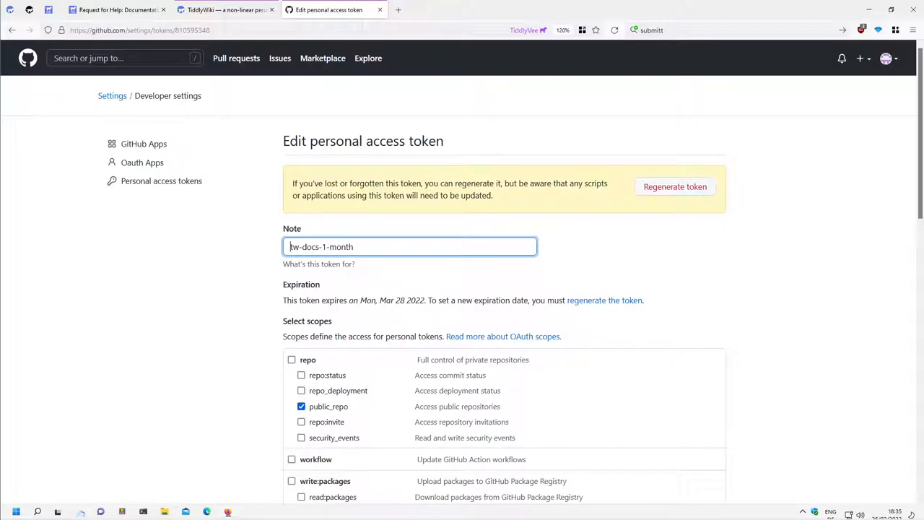
mouse_move(669, 277)
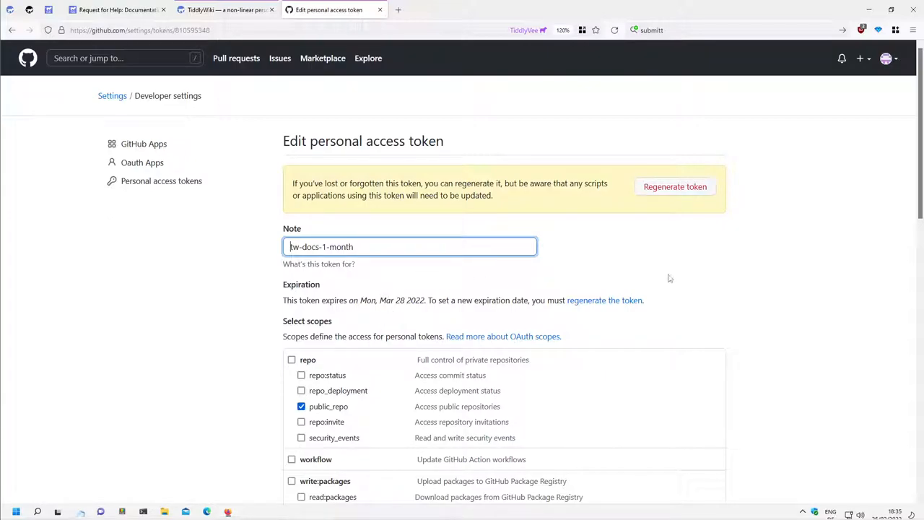
mouse_move(375, 321)
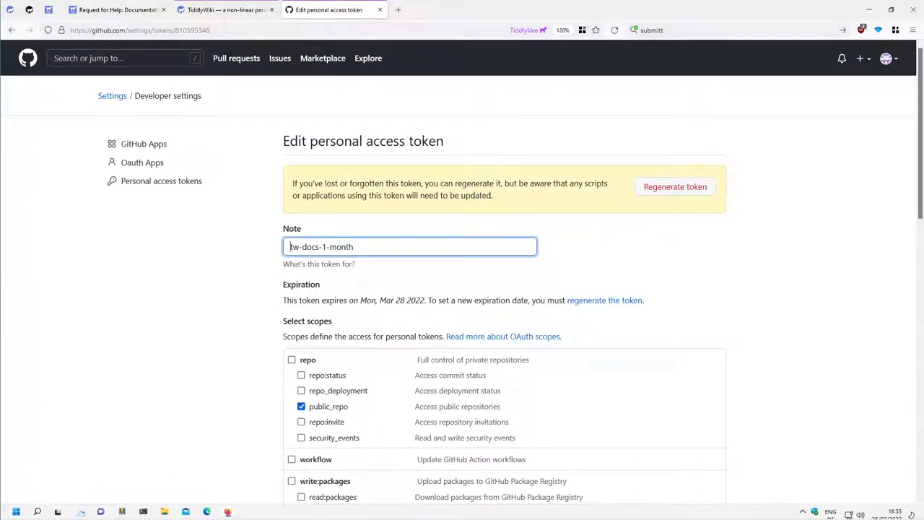
mouse_move(567, 275)
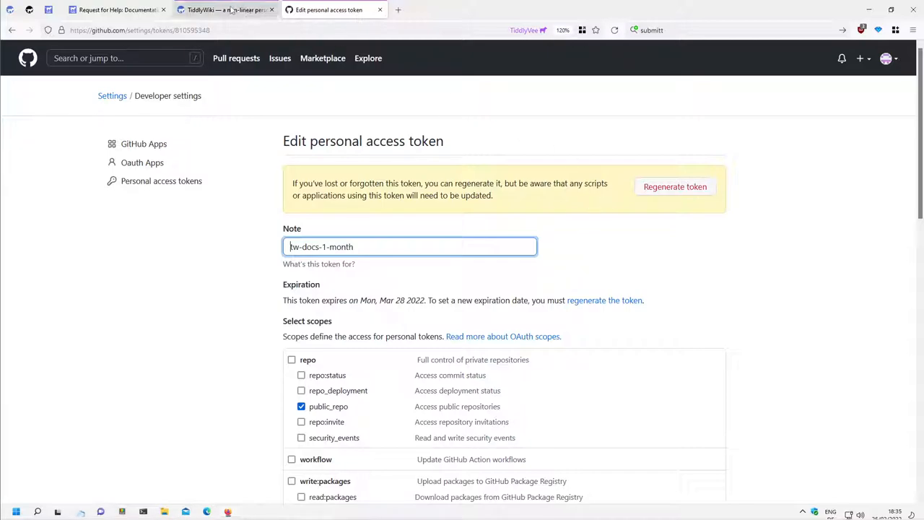
click(217, 10)
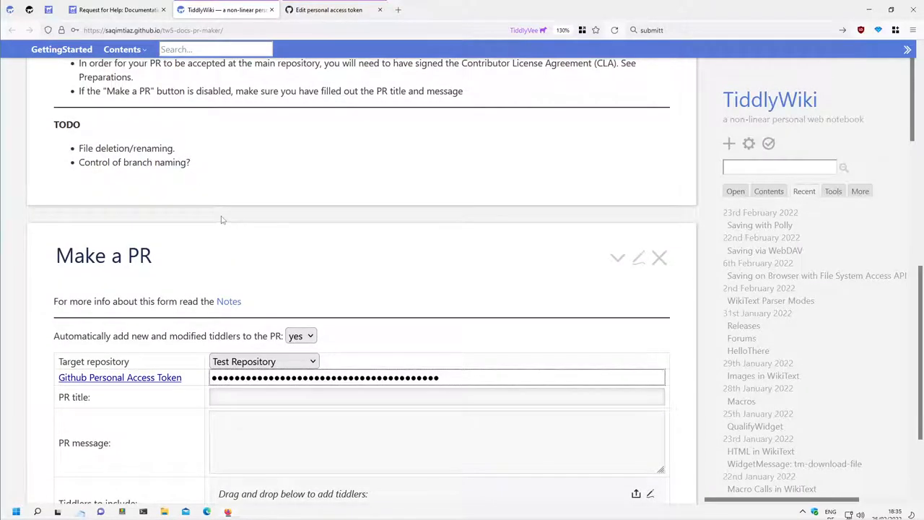
scroll(up, 3)
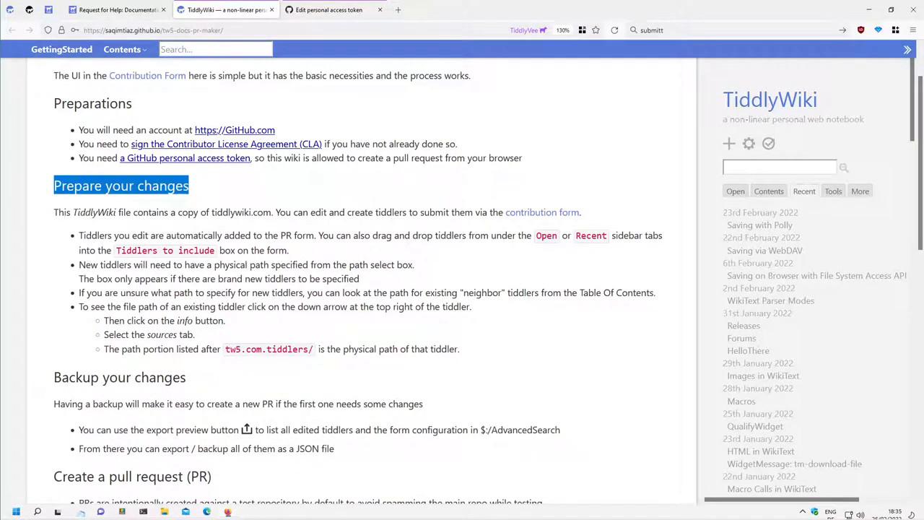
scroll(down, 3)
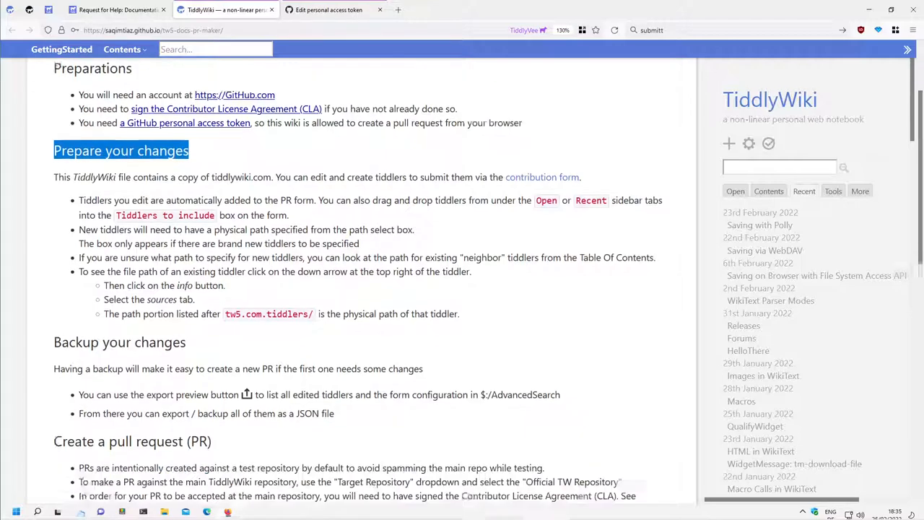
scroll(down, 3)
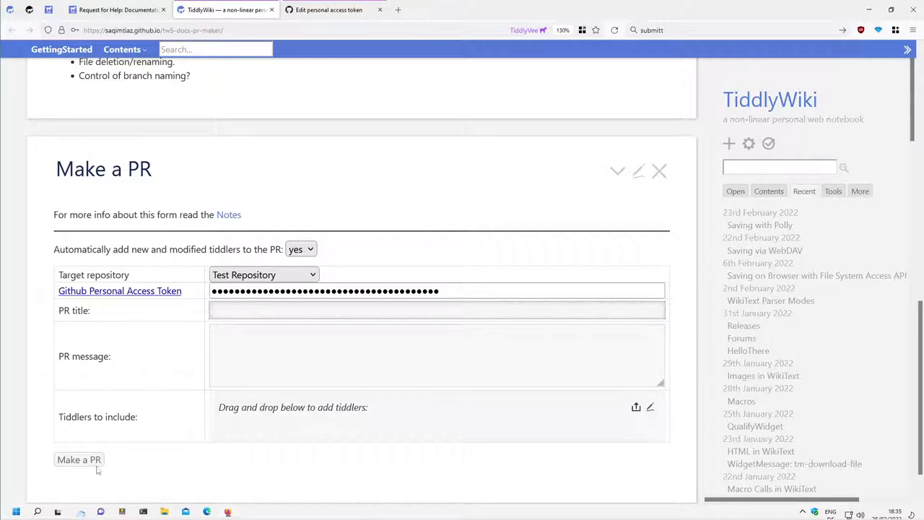
mouse_move(228, 447)
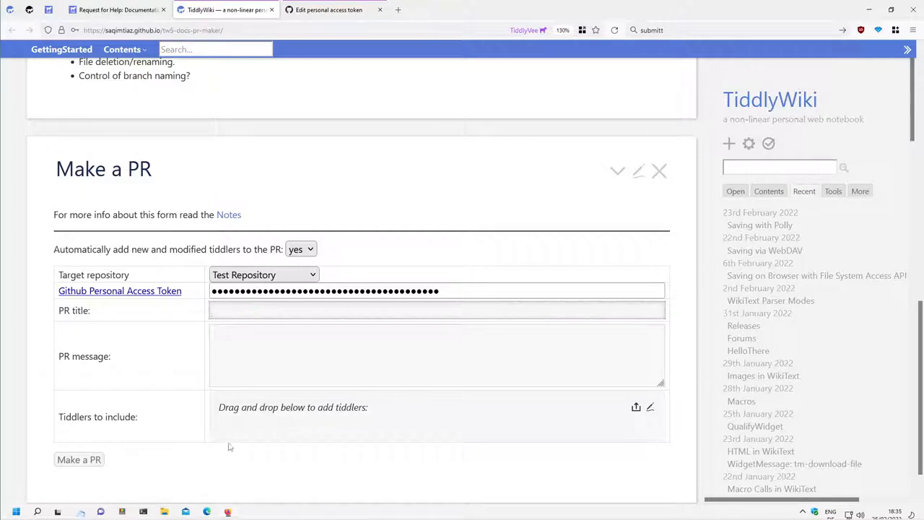
click(436, 309)
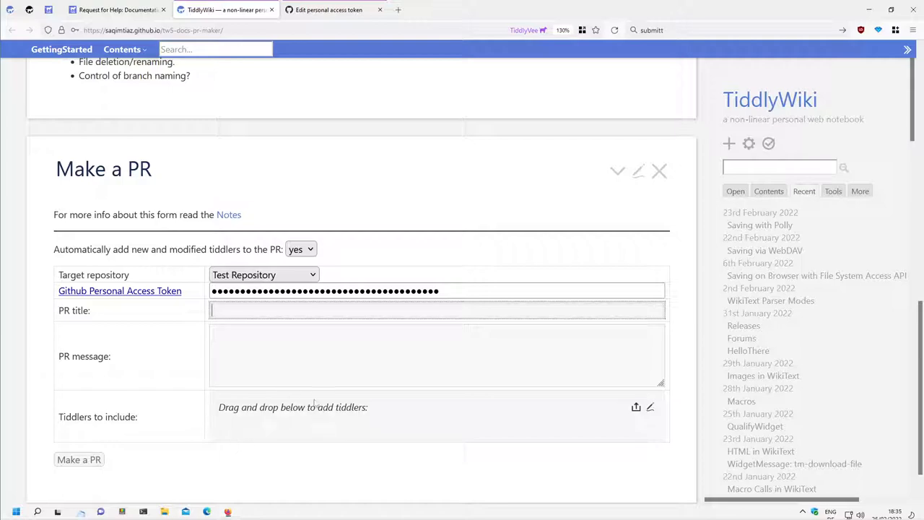